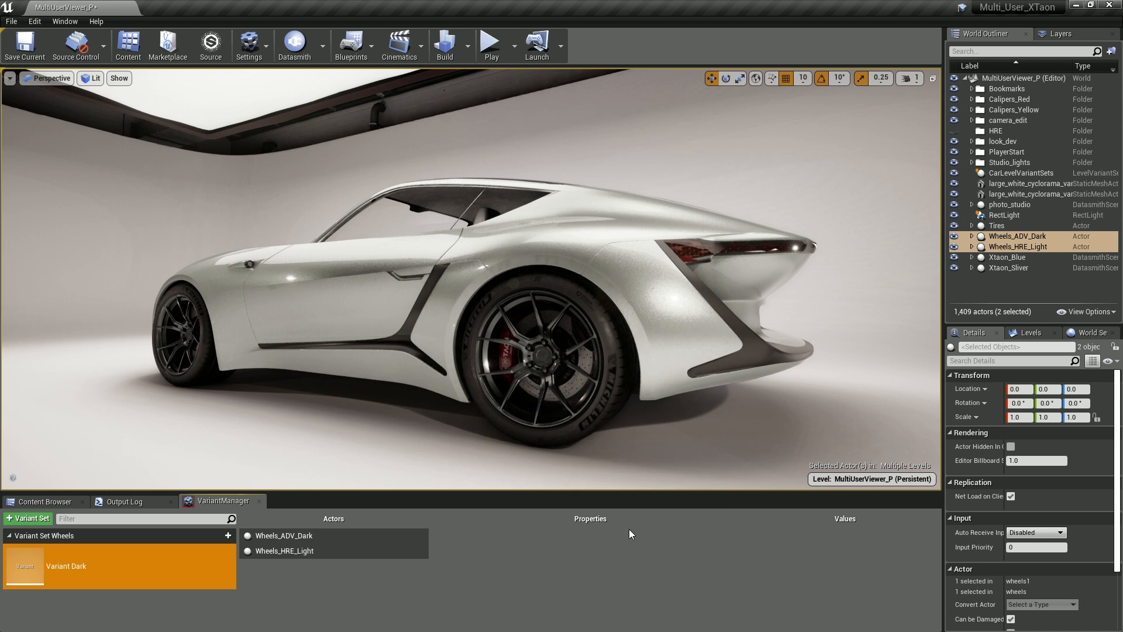
mouse_move(317, 542)
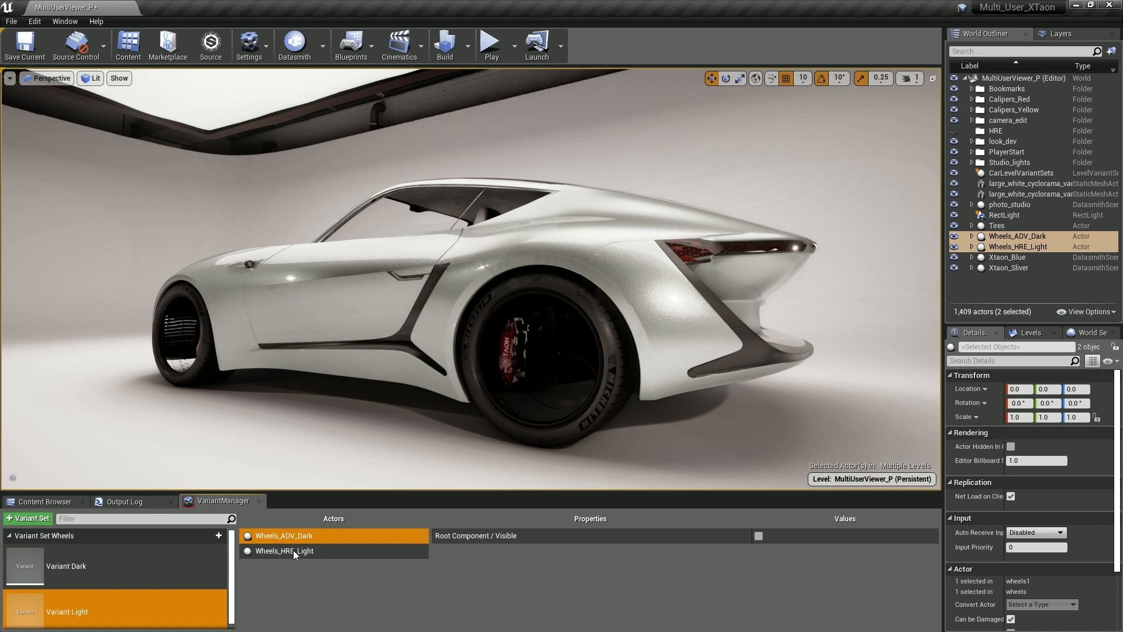
- Mark Wheels_HRE_Light as Visible under Variant Light and apply the recorded value so silver rims show
click(283, 551)
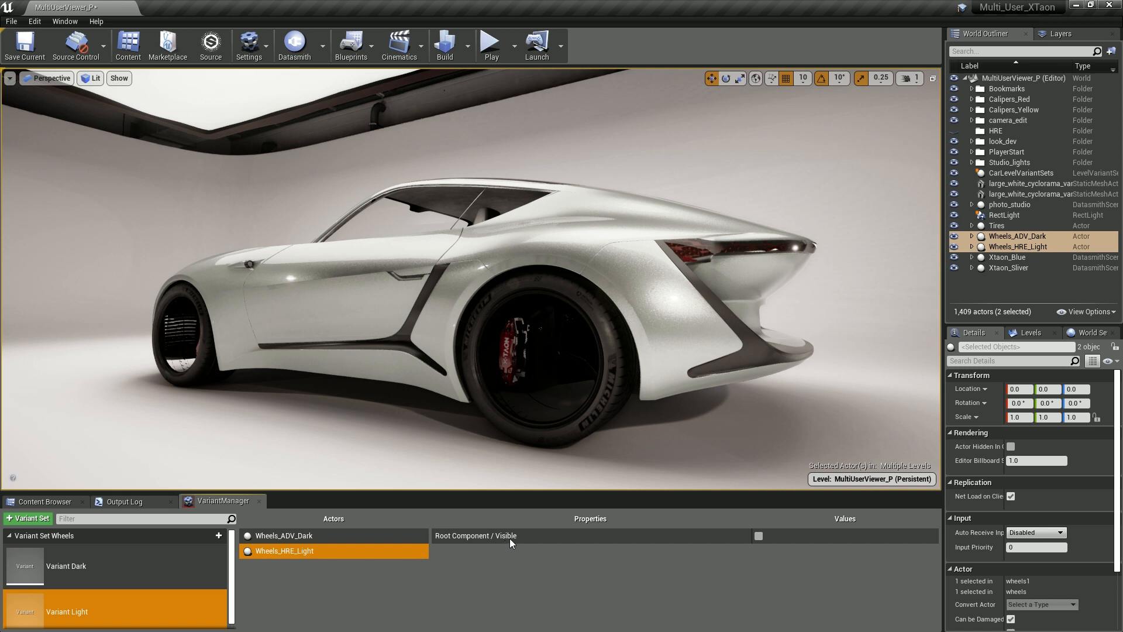
mouse_move(758, 535)
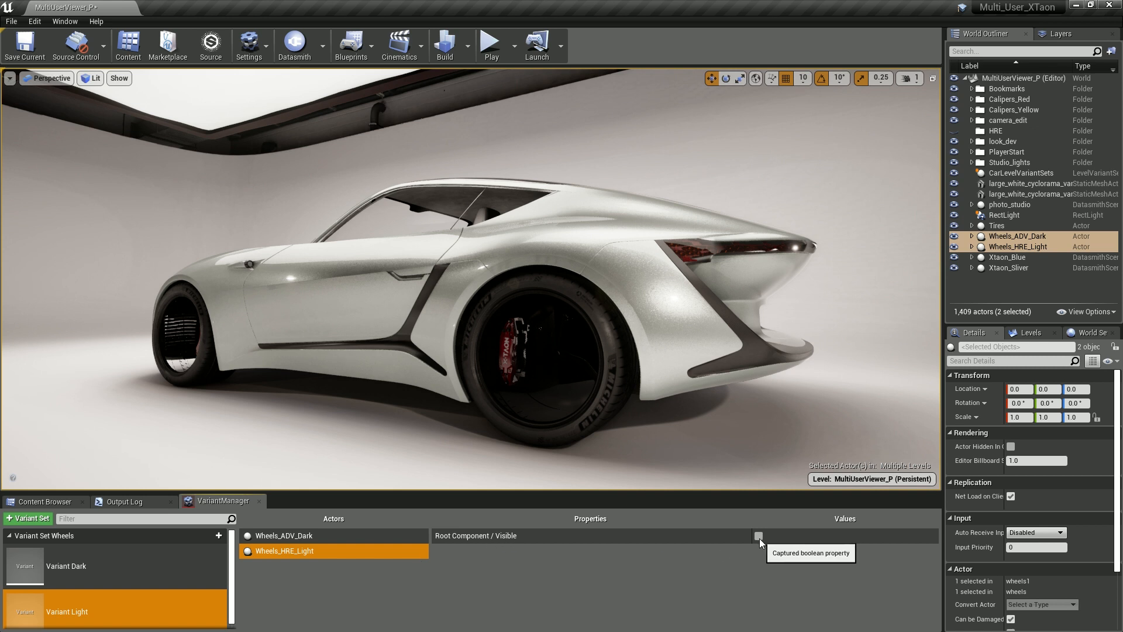
click(758, 536)
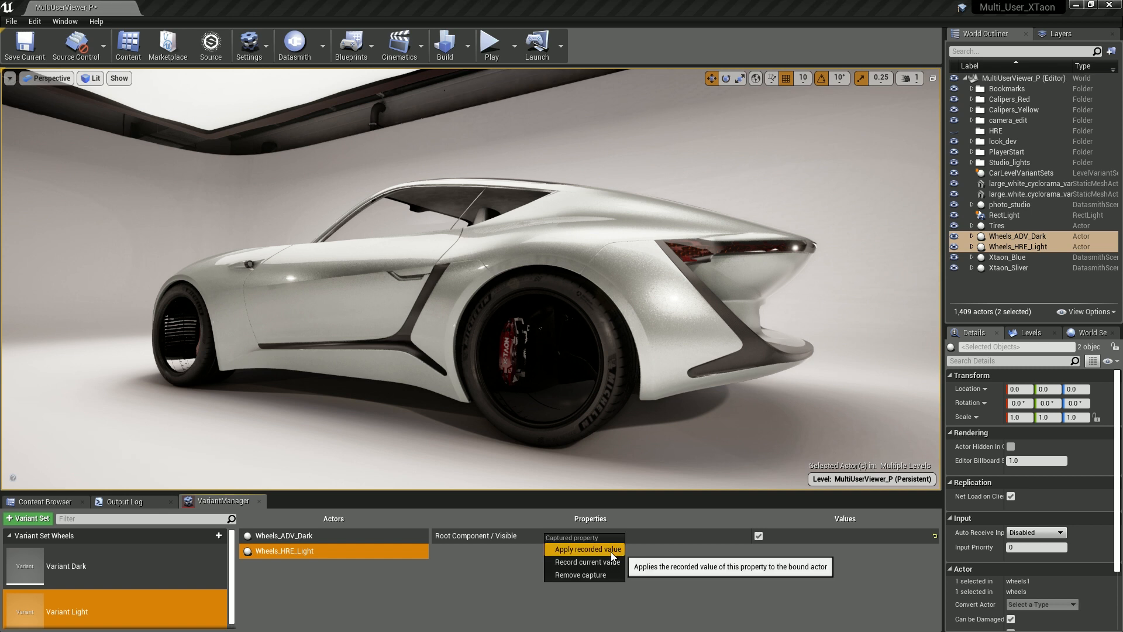
click(586, 549)
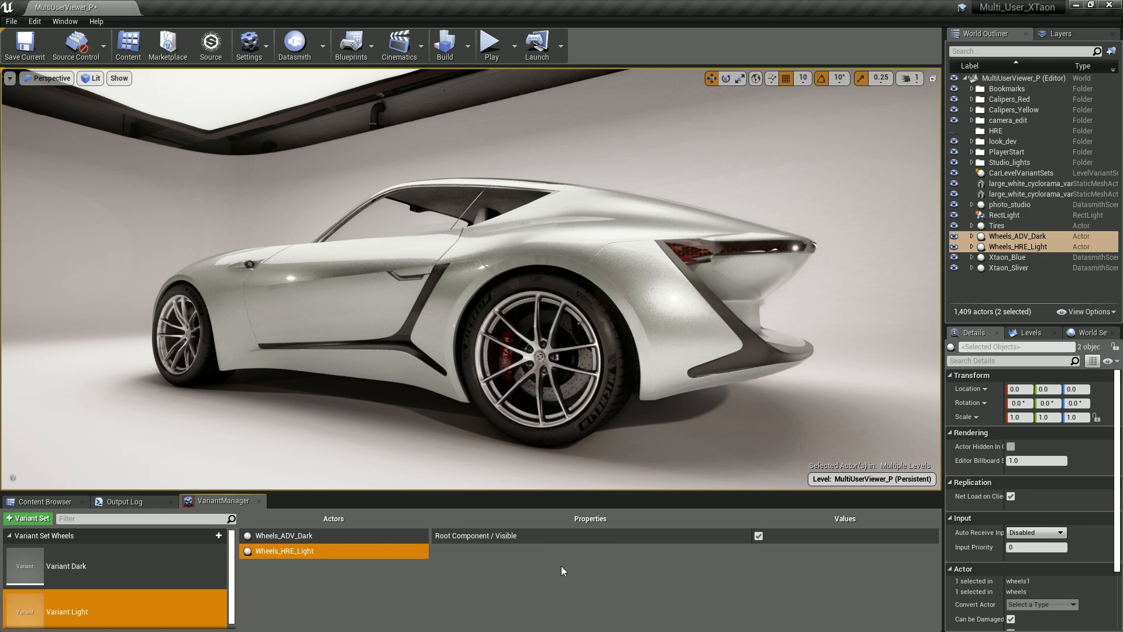